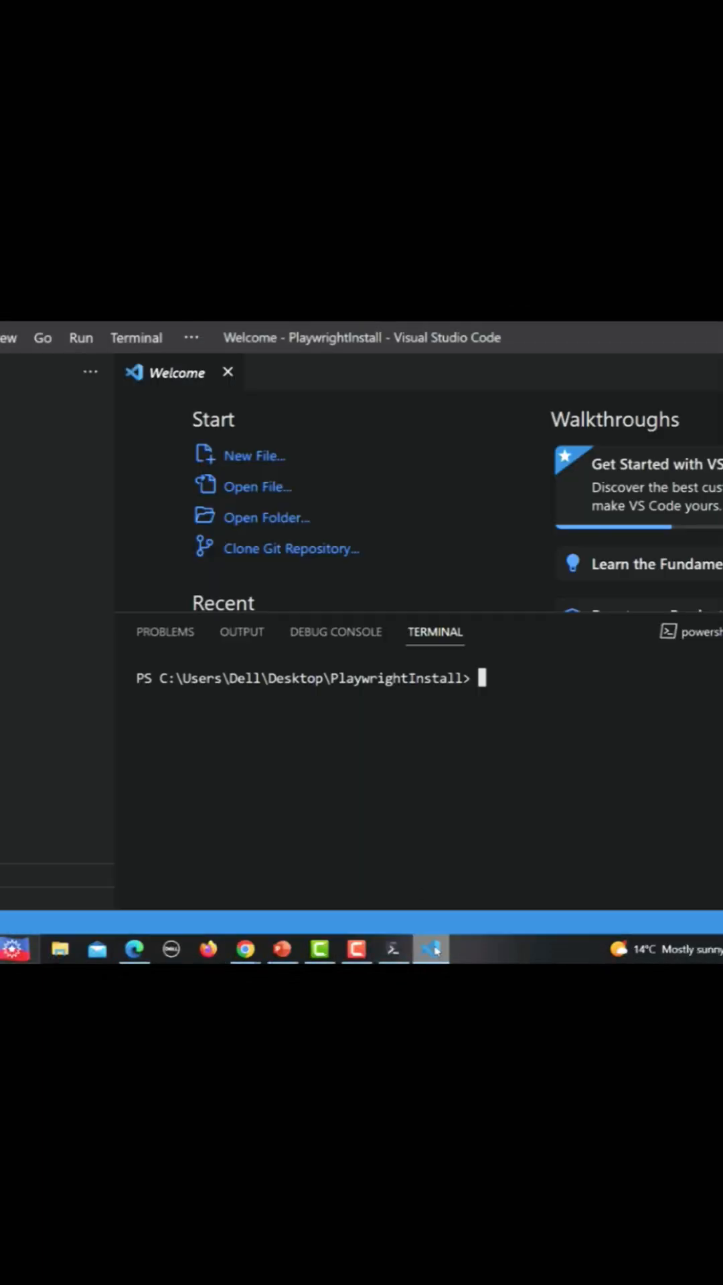
Step: Run npm init playwright@latest in the PlaywrightInstall terminal to launch the setup
text(npm init playwright@latest)
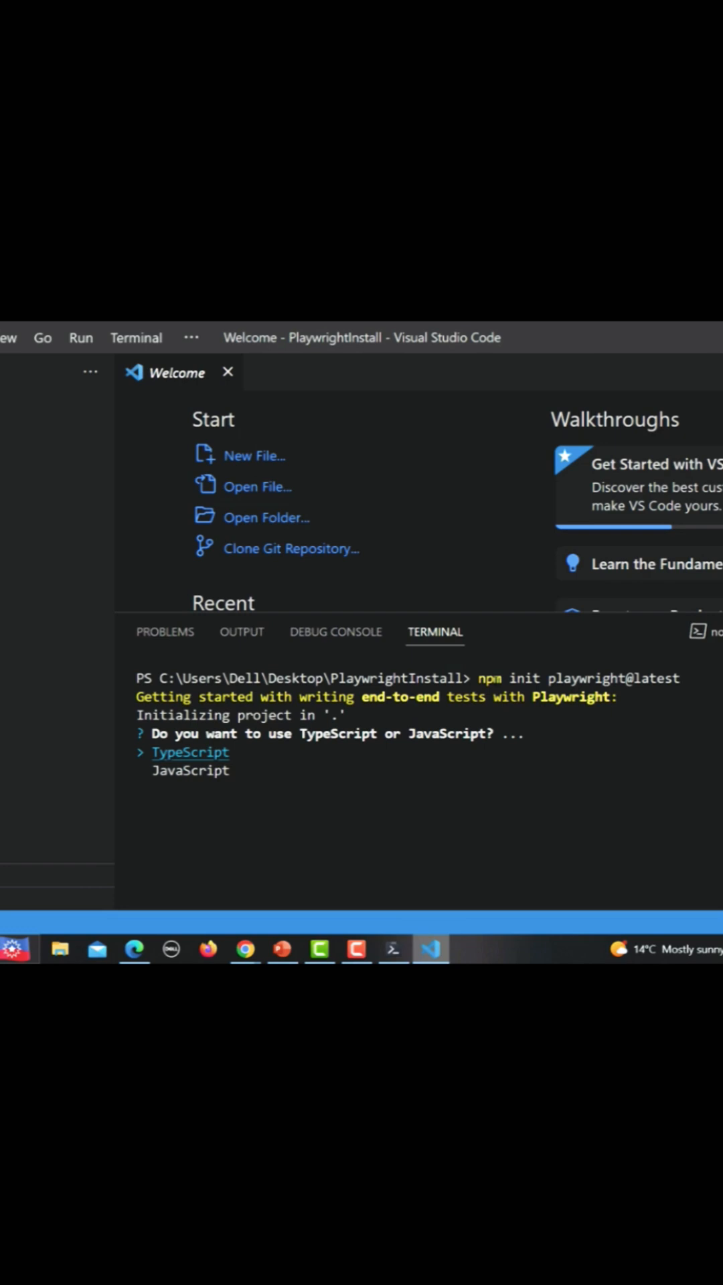
Step: Choose JavaScript, keep the tests folder, and decline the GitHub Actions workflow
key(Down)
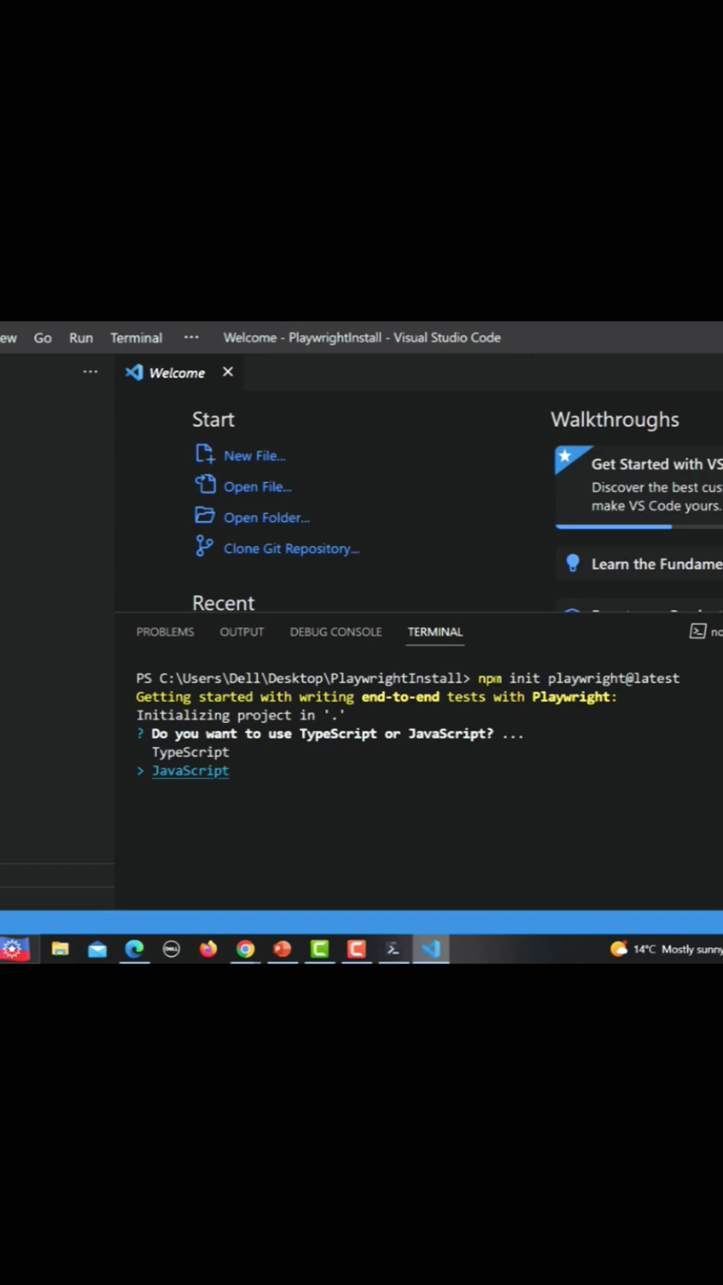
key(enter)
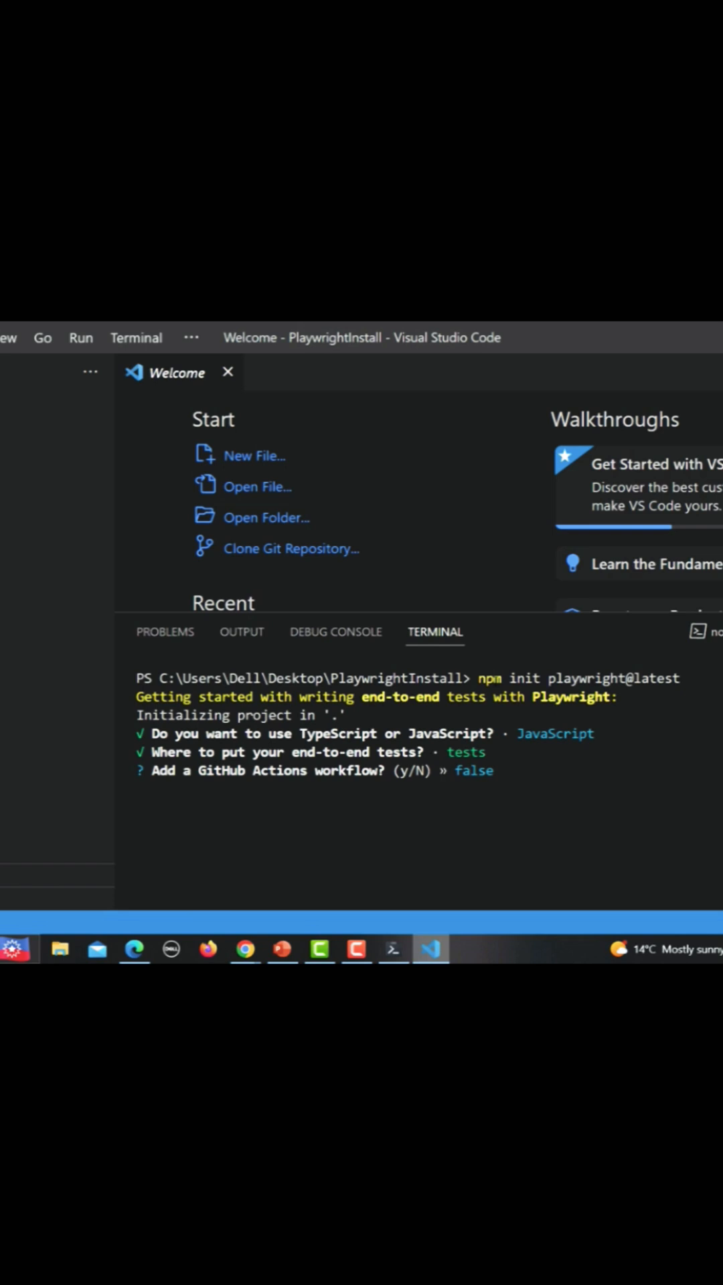
key(enter)
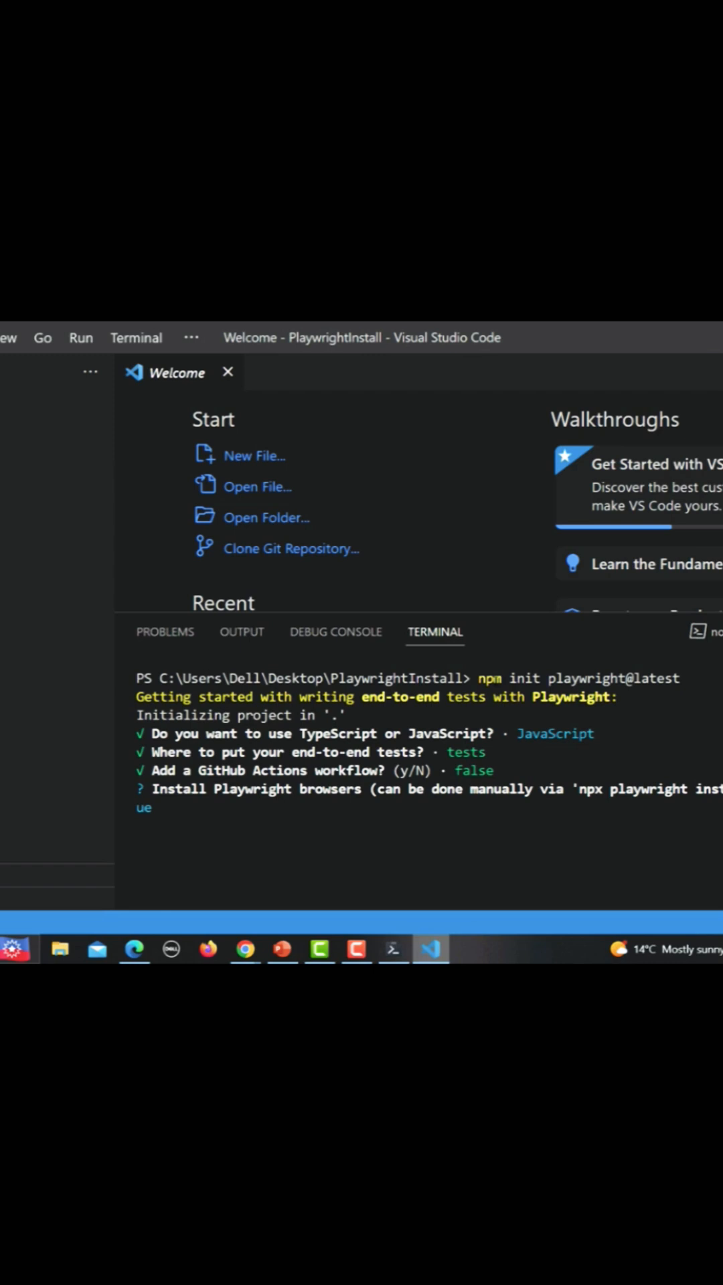